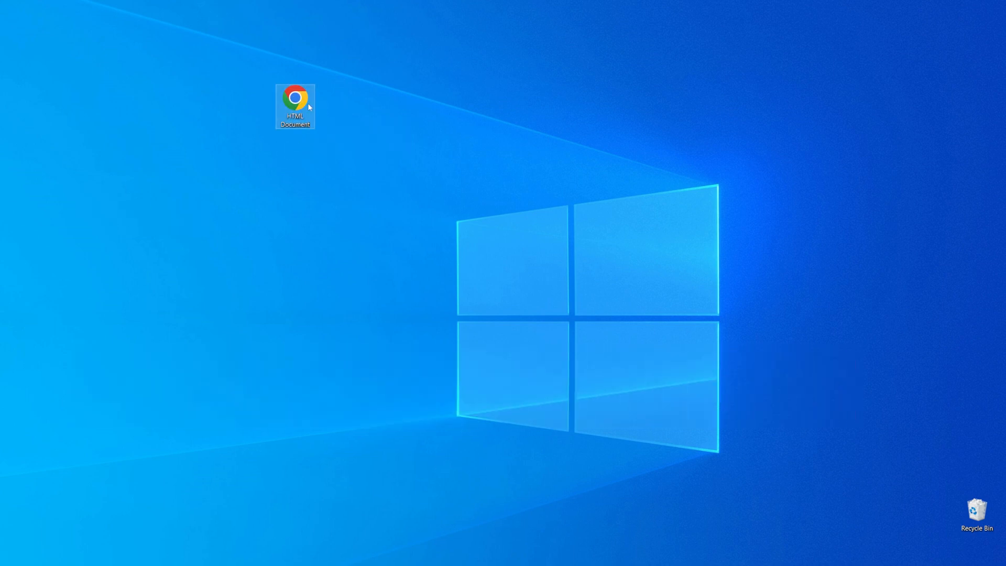
{"action": "mouse_move", "coordinate": [296, 105]}
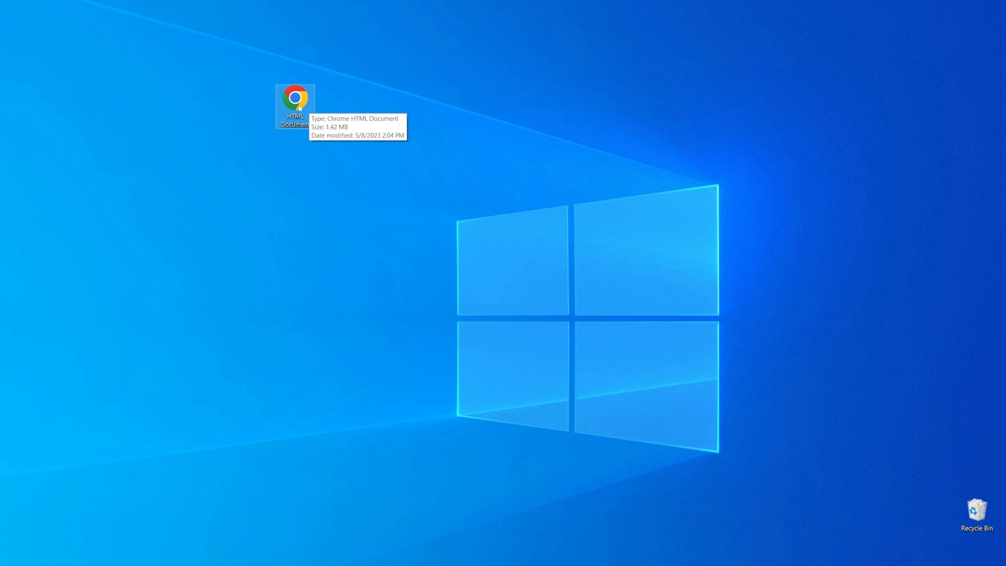
Drag the HTML Document icon around the desktop and leave it at the left edge.
{"action": "left_click_drag", "start_coordinate": [296, 106], "coordinate": [414, 157]}
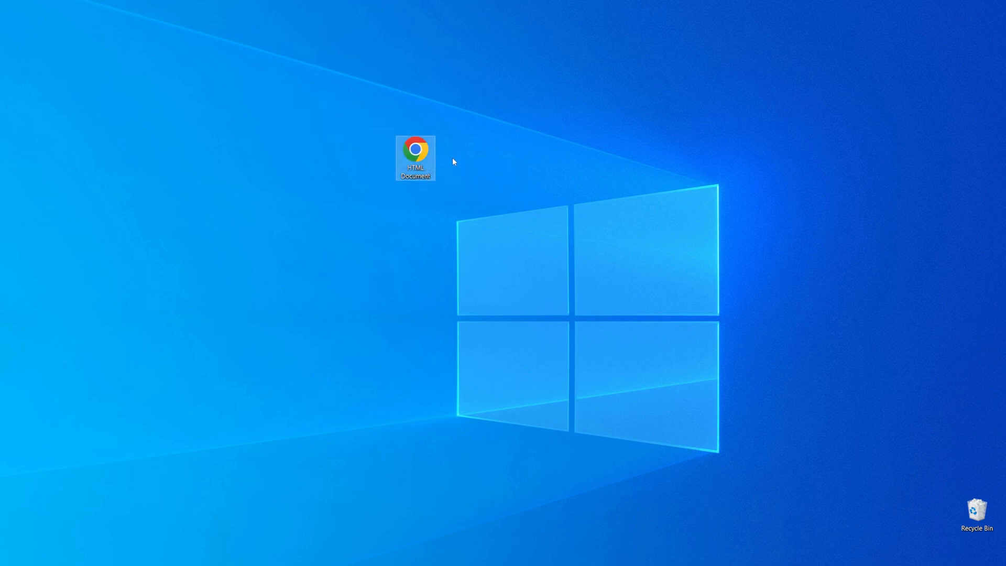
{"action": "left_click_drag", "start_coordinate": [415, 158], "coordinate": [213, 158]}
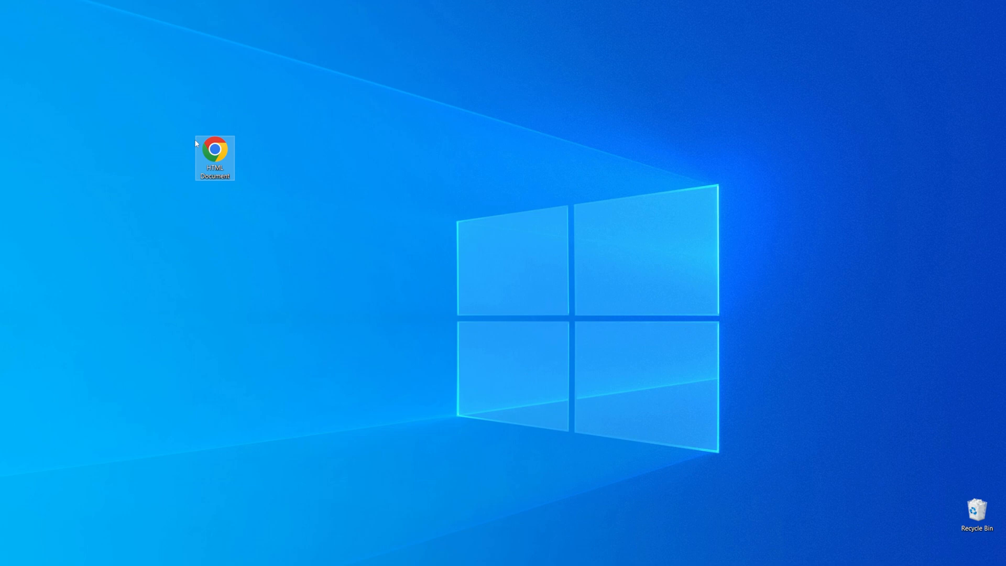
{"action": "mouse_move", "coordinate": [216, 149]}
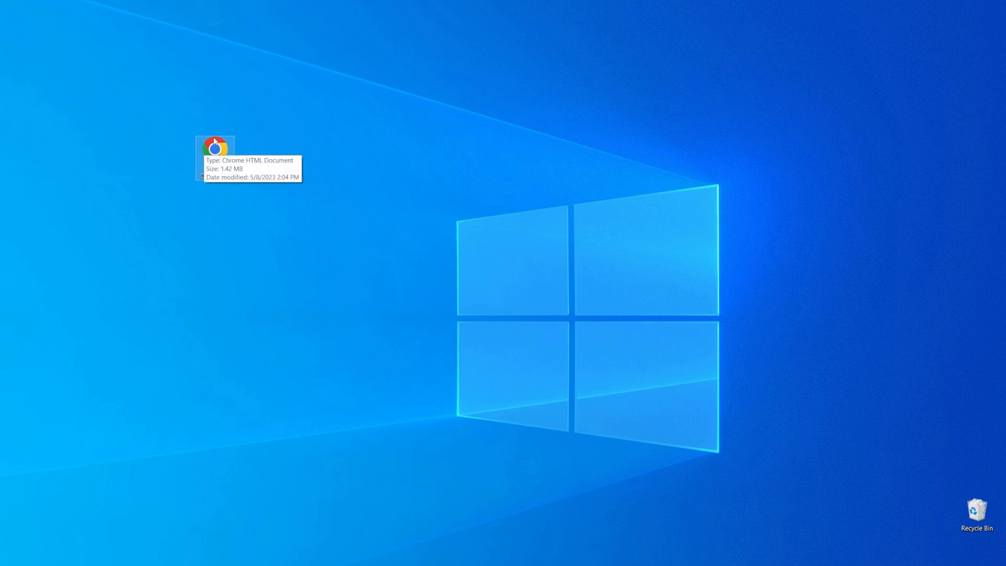
{"action": "mouse_move", "coordinate": [290, 147]}
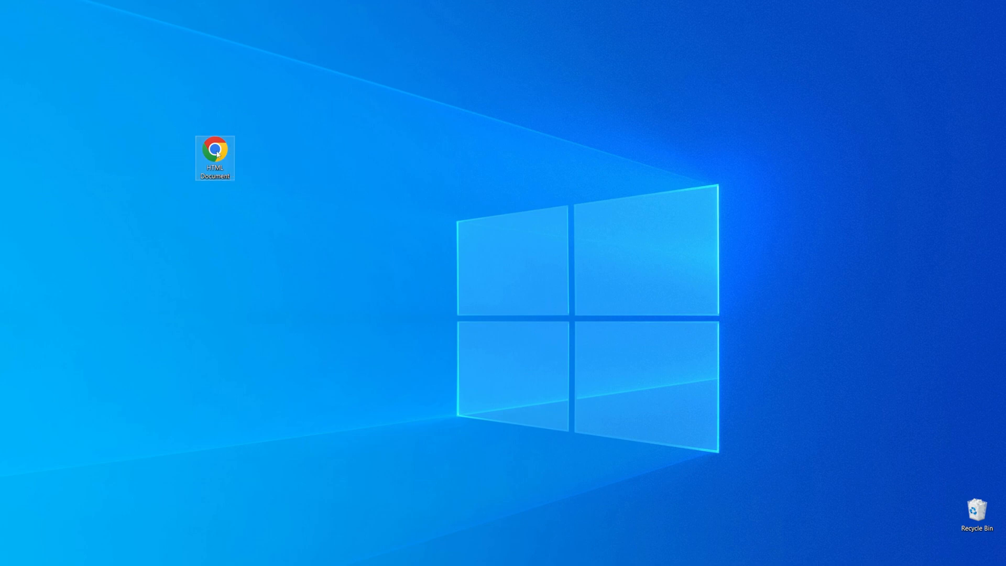
{"action": "double_click", "coordinate": [214, 149]}
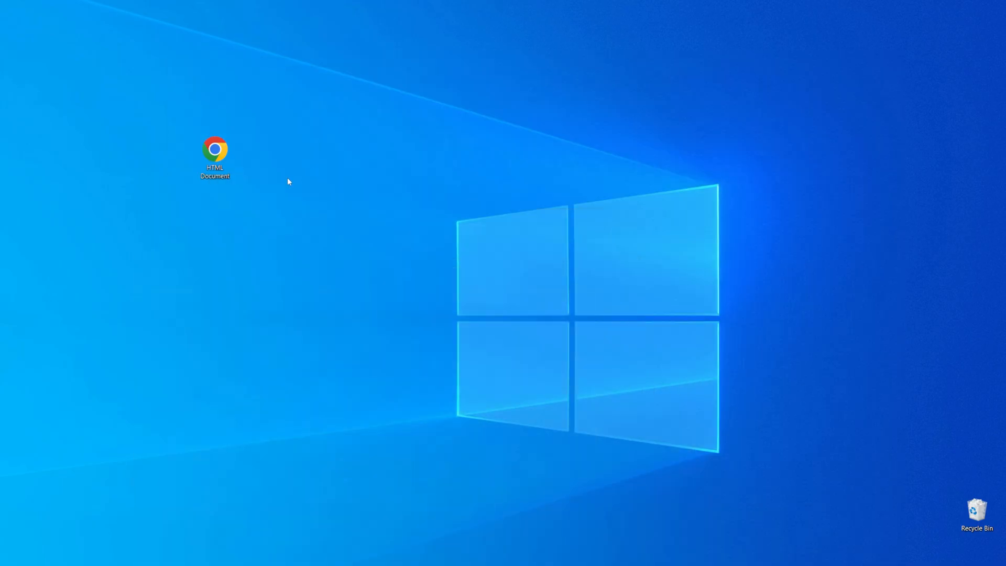
{"action": "left_click_drag", "start_coordinate": [215, 148], "coordinate": [94, 201]}
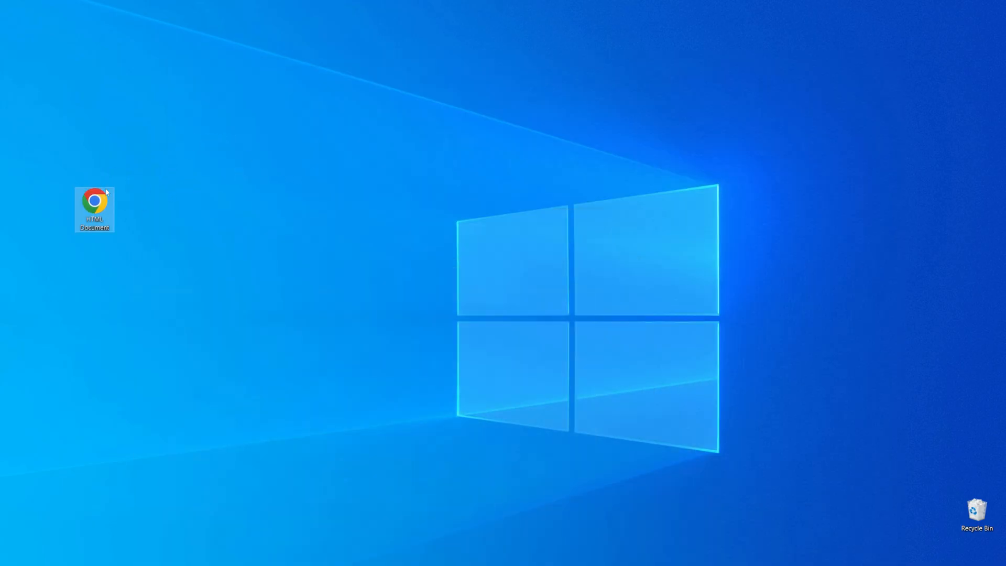
Open the HTML Document from the desktop to show the pet bird article in Chrome.
{"action": "double_click", "coordinate": [93, 203]}
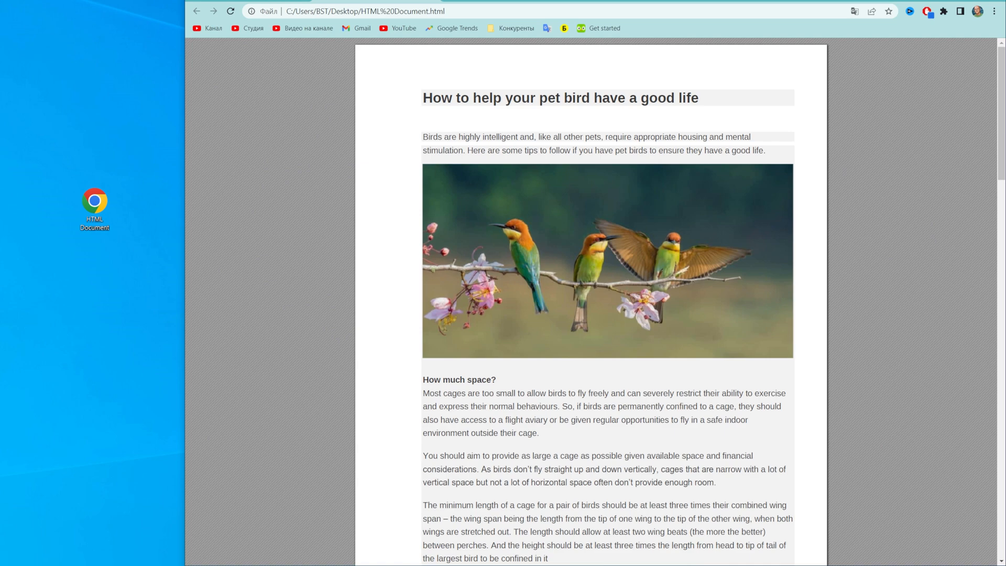
{"action": "mouse_move", "coordinate": [256, 65]}
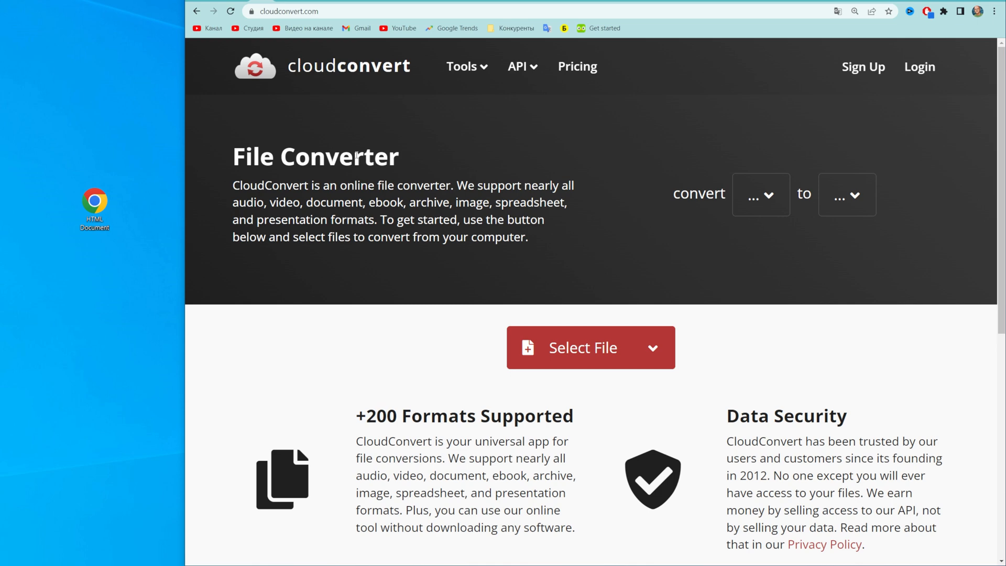
{"action": "mouse_move", "coordinate": [365, 145]}
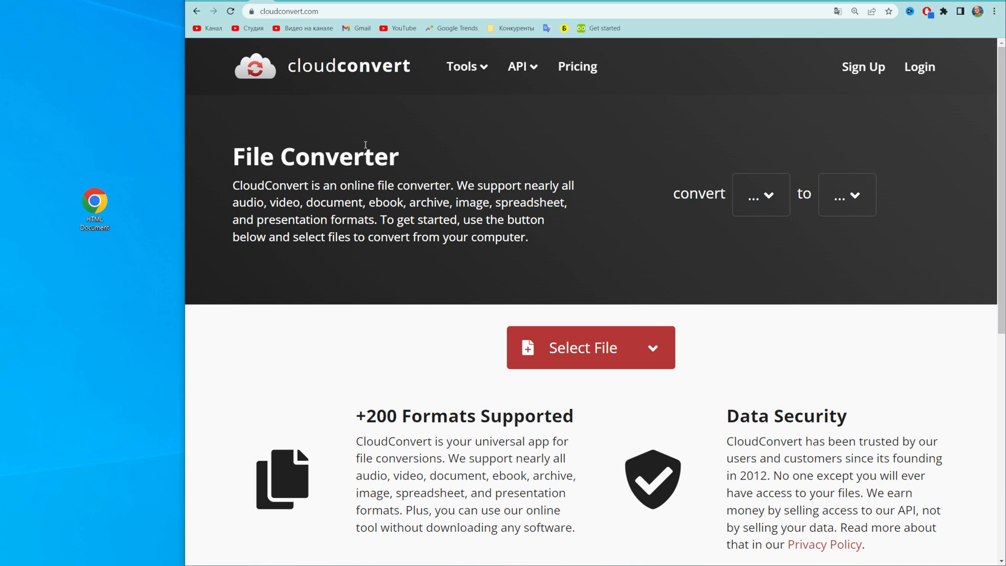
{"action": "mouse_move", "coordinate": [161, 207]}
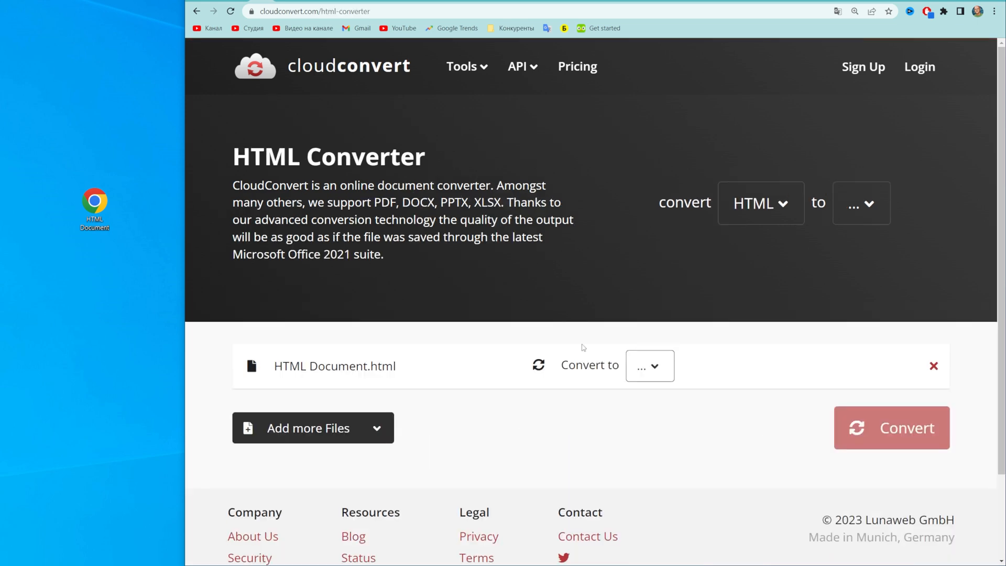
{"action": "mouse_move", "coordinate": [571, 371]}
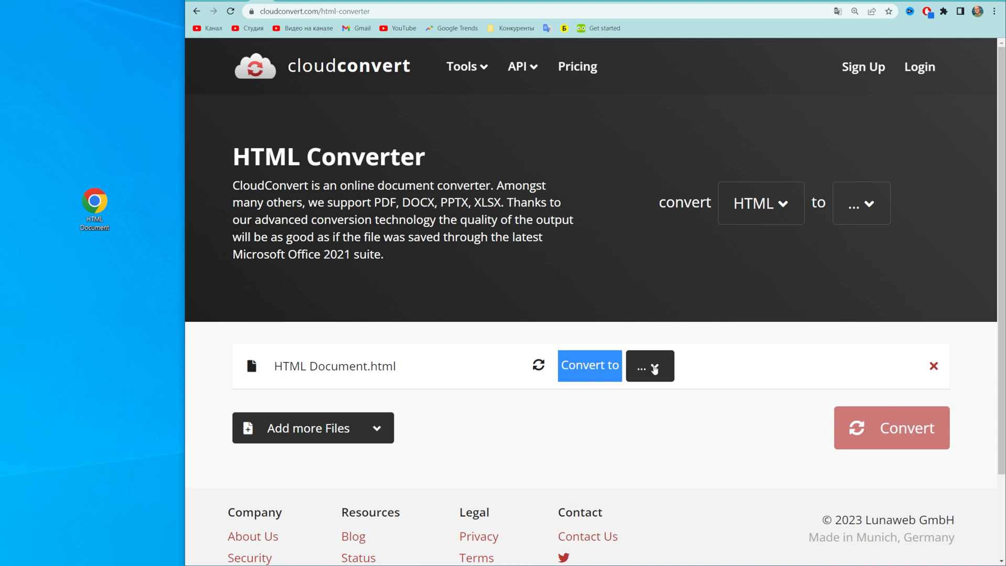
Search the output formats for 'pdf' and choose PDF for HTML Document.html.
{"action": "left_click", "coordinate": [650, 365]}
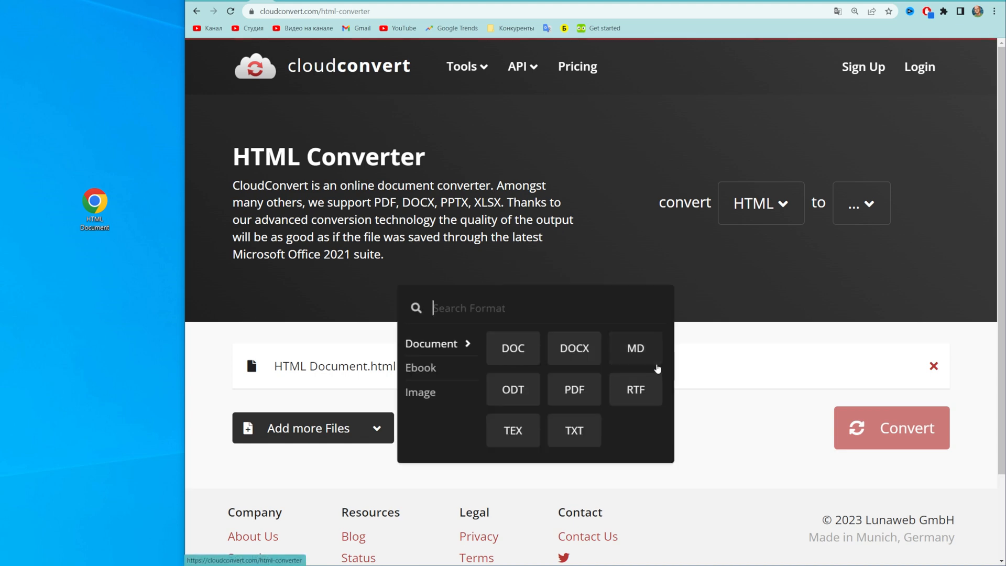
{"action": "mouse_move", "coordinate": [669, 353]}
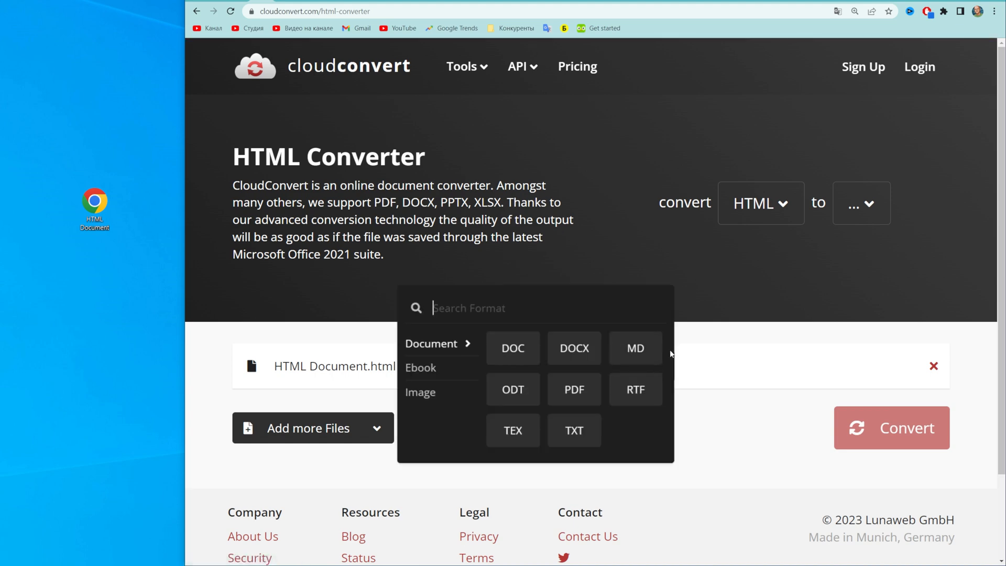
{"action": "mouse_move", "coordinate": [635, 389]}
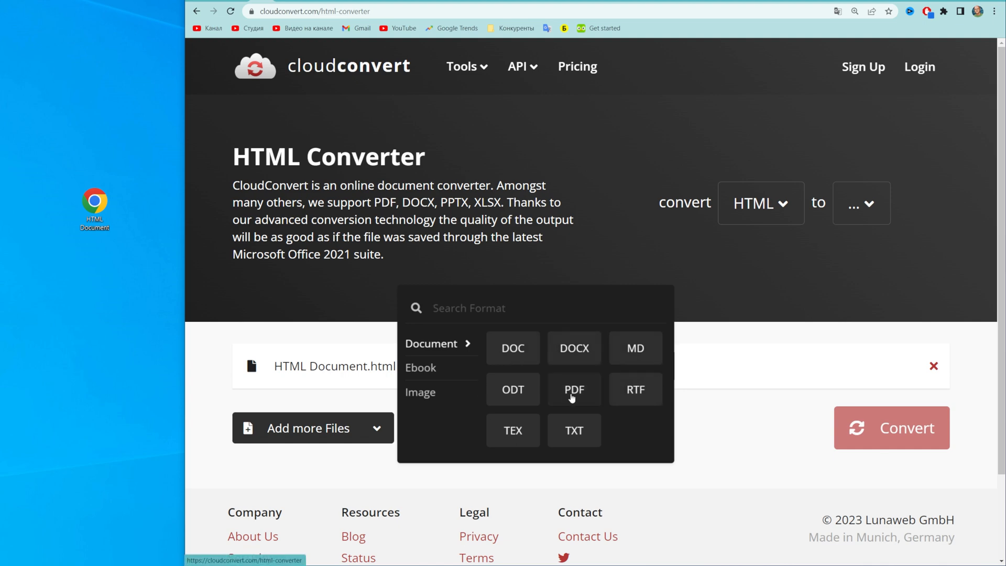
{"action": "type", "text": "p"}
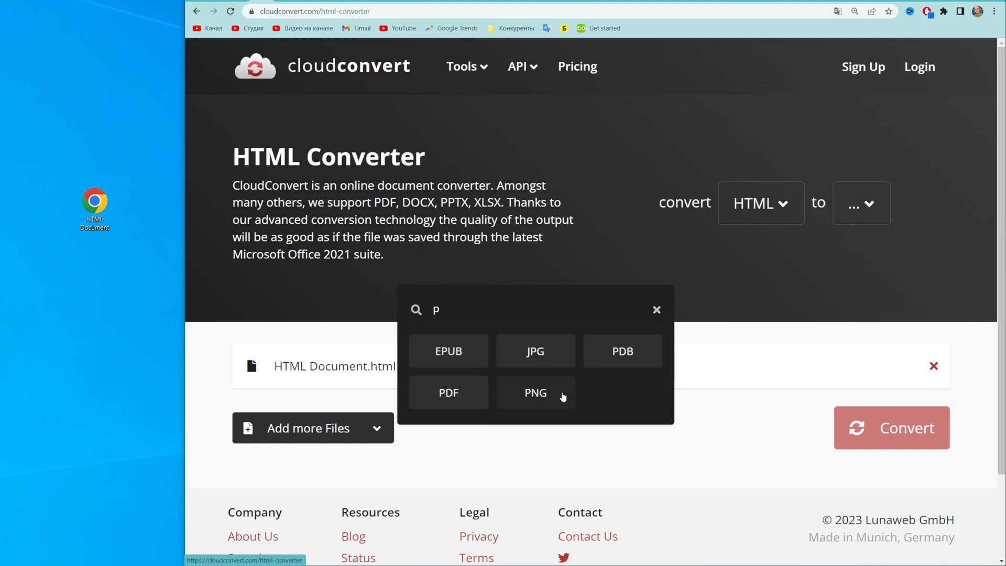
{"action": "type", "text": "d"}
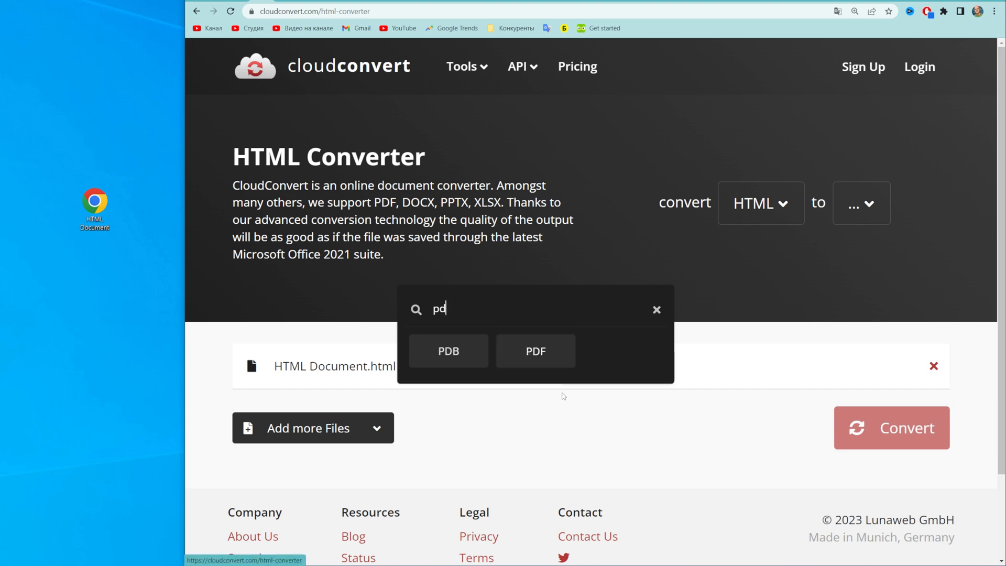
{"action": "type", "text": "f"}
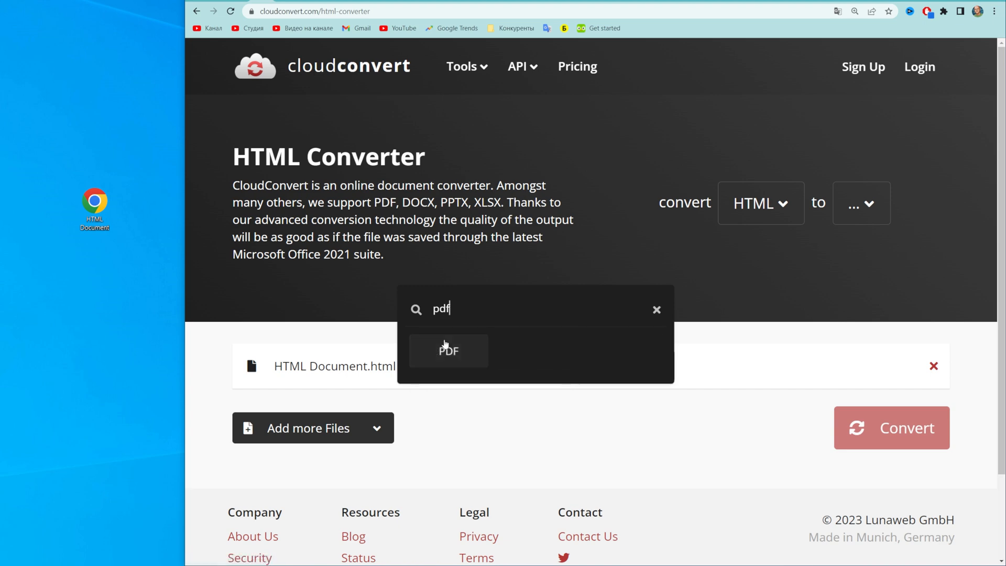
{"action": "left_click", "coordinate": [448, 351]}
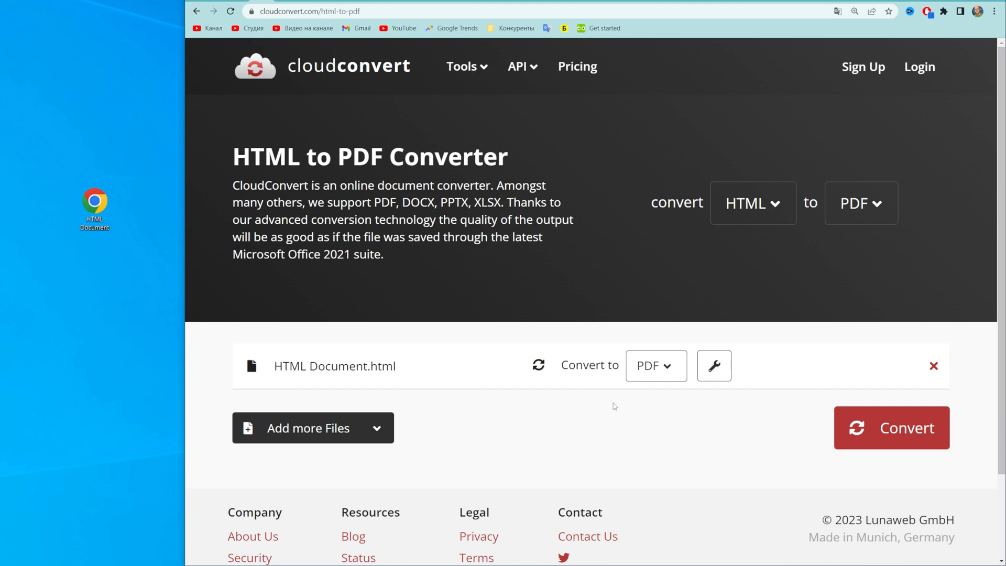
{"action": "mouse_move", "coordinate": [890, 427]}
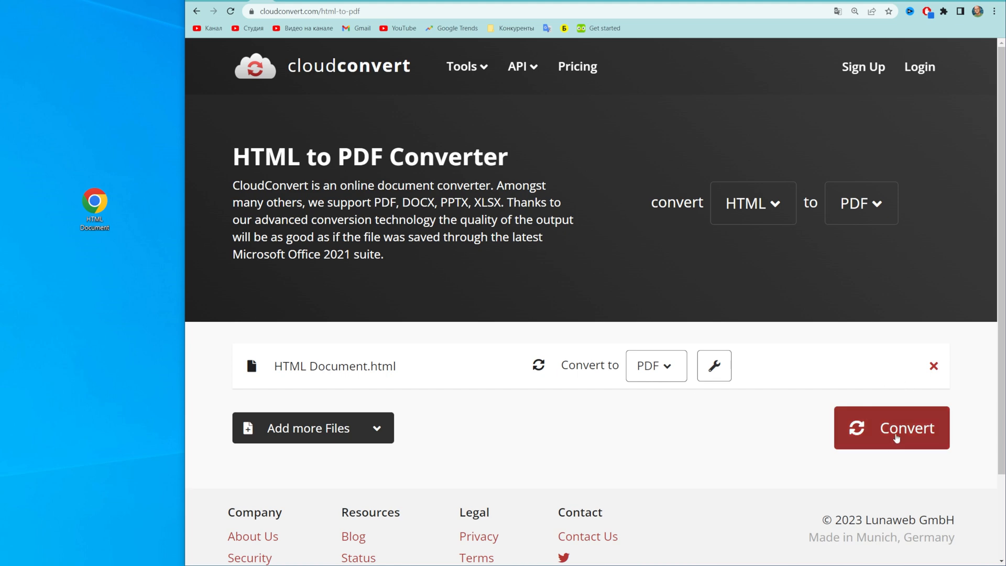
Run the conversion and scroll through the six-page HTML Document.pdf preview.
{"action": "left_click", "coordinate": [891, 427]}
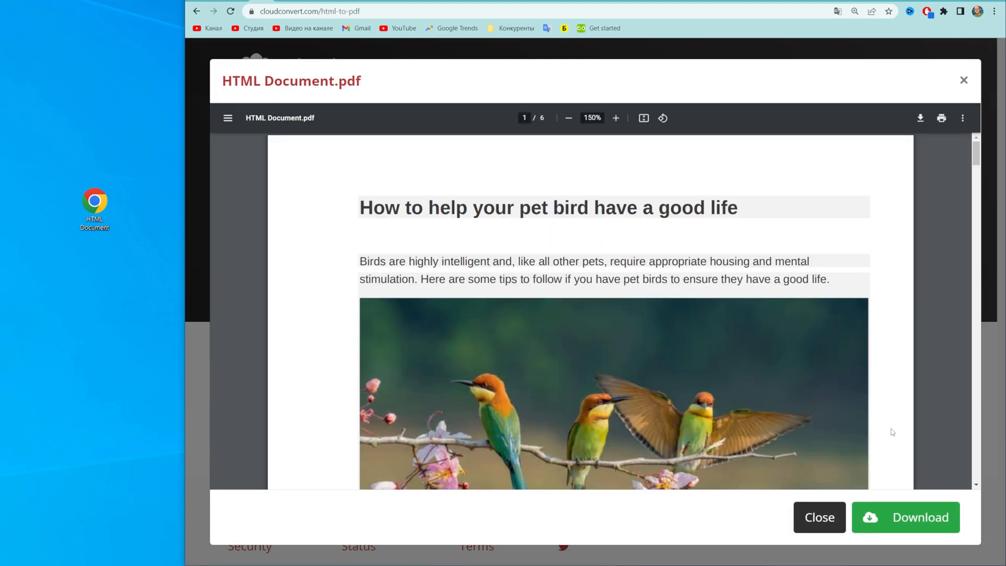
{"action": "mouse_move", "coordinate": [898, 445]}
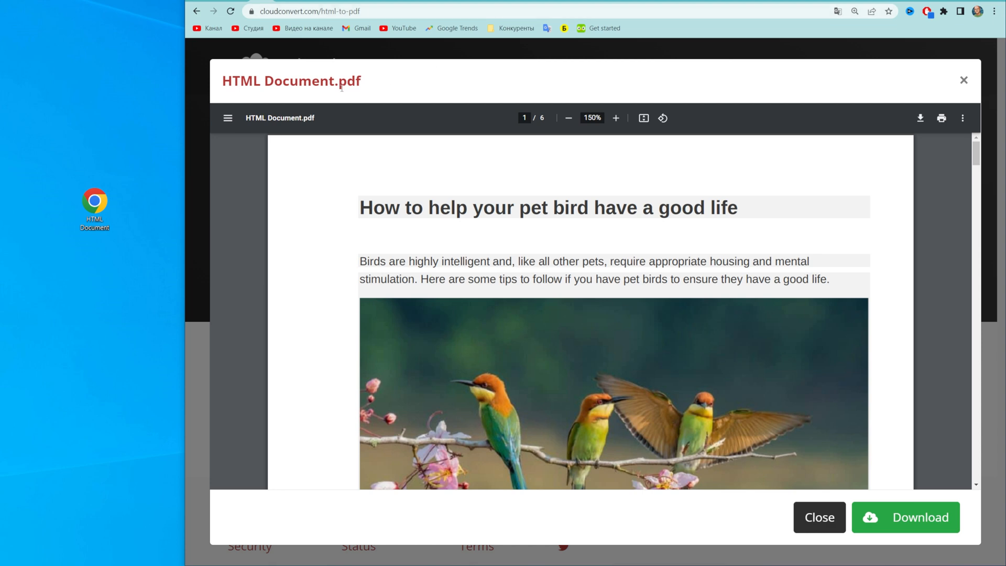
{"action": "double_click", "coordinate": [348, 80]}
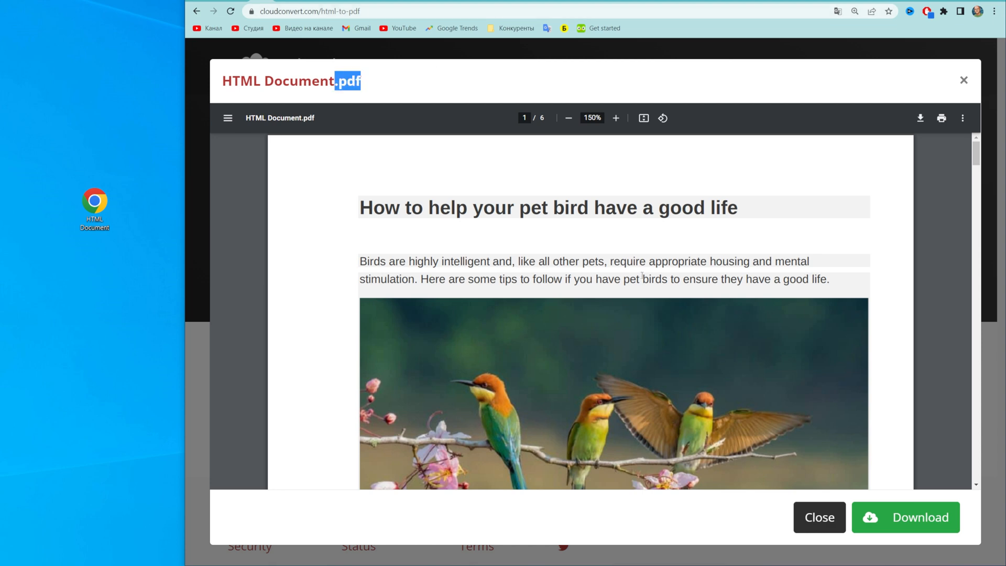
{"action": "scroll", "scroll_direction": "down", "scroll_amount": 3}
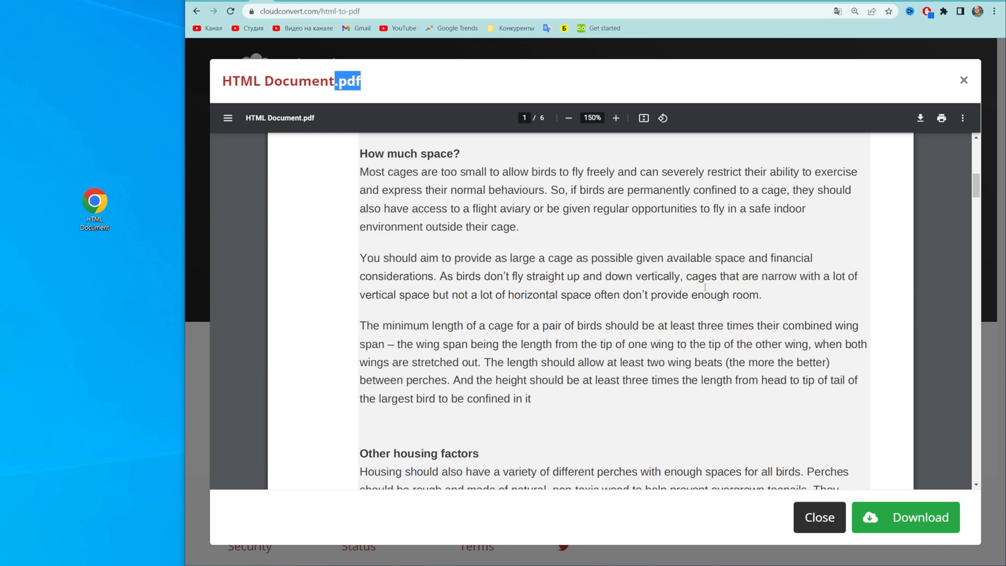
{"action": "scroll", "scroll_direction": "down", "scroll_amount": 3}
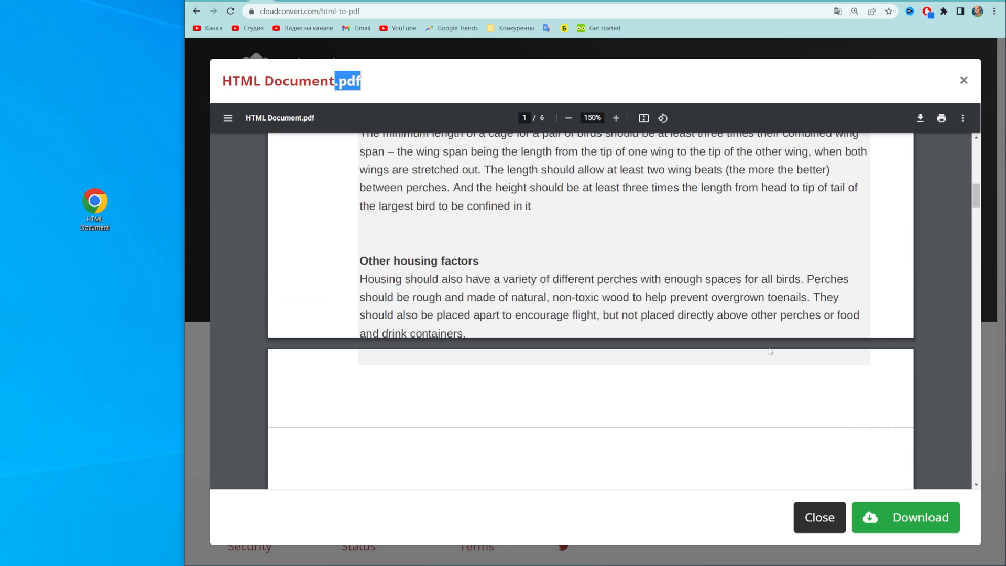
{"action": "scroll", "scroll_direction": "up", "scroll_amount": 3}
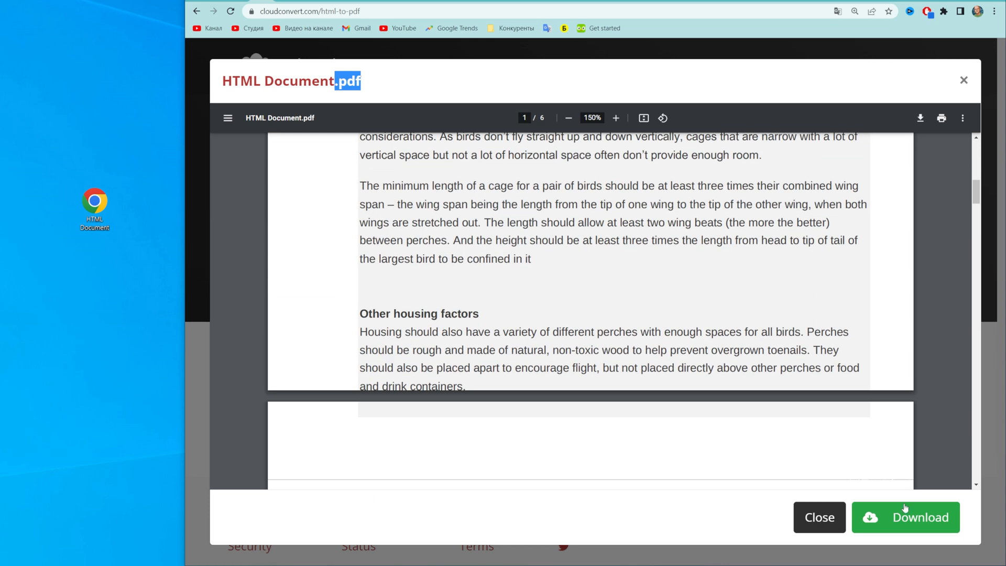
Download HTML Document.pdf and select it on the desktop for renaming to PDF Document.
{"action": "left_click", "coordinate": [904, 516]}
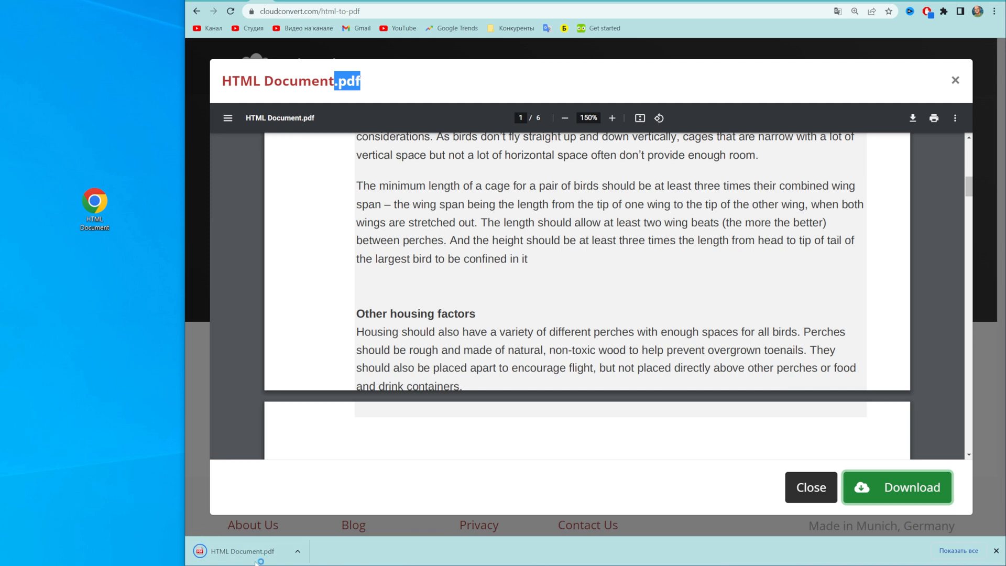
{"action": "mouse_move", "coordinate": [287, 550]}
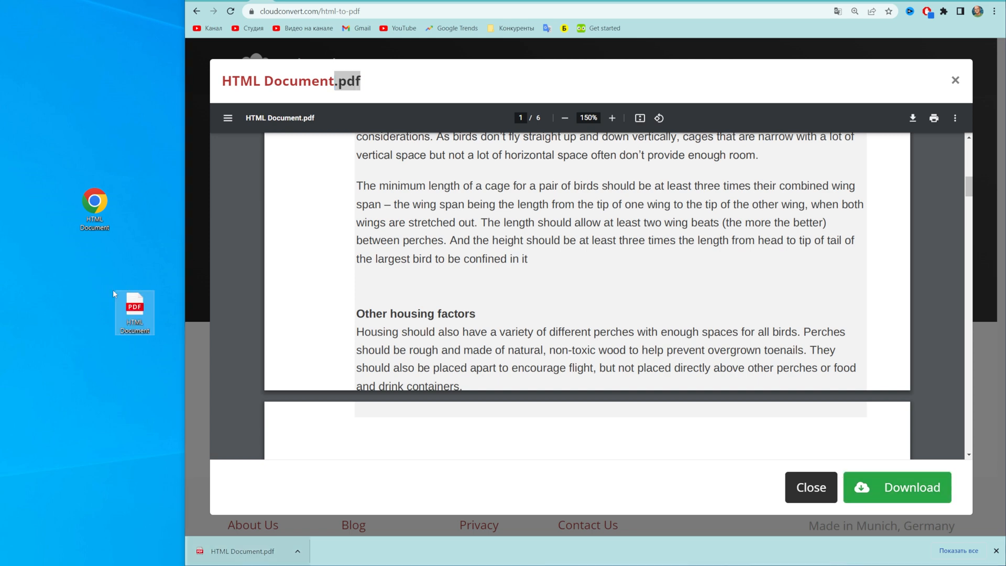
{"action": "left_click", "coordinate": [135, 312]}
{"action": "type", "text": "PDF"}
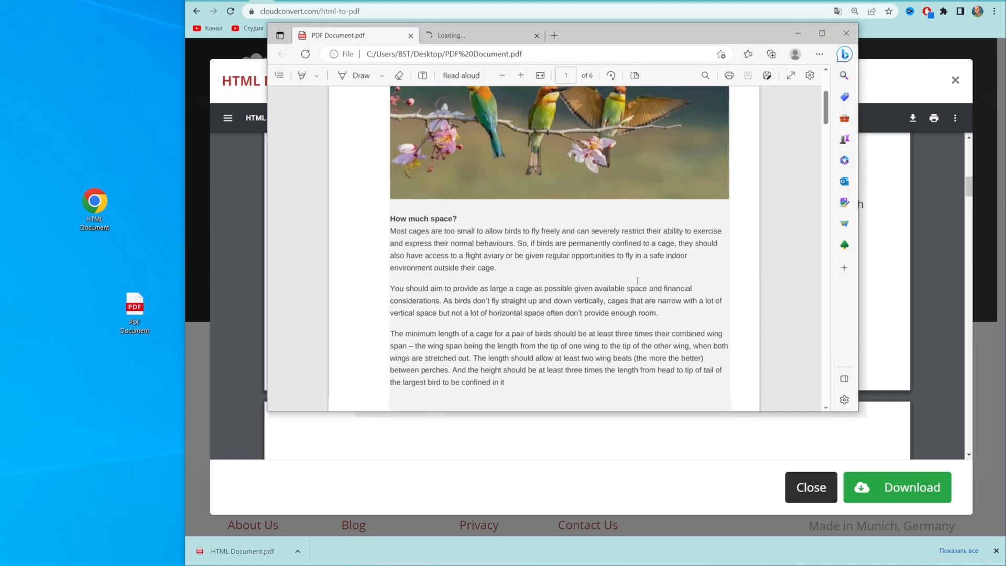
Scroll PDF Document.pdf in Edge back up to the bird article's title page.
{"action": "scroll", "scroll_direction": "up", "scroll_amount": 3}
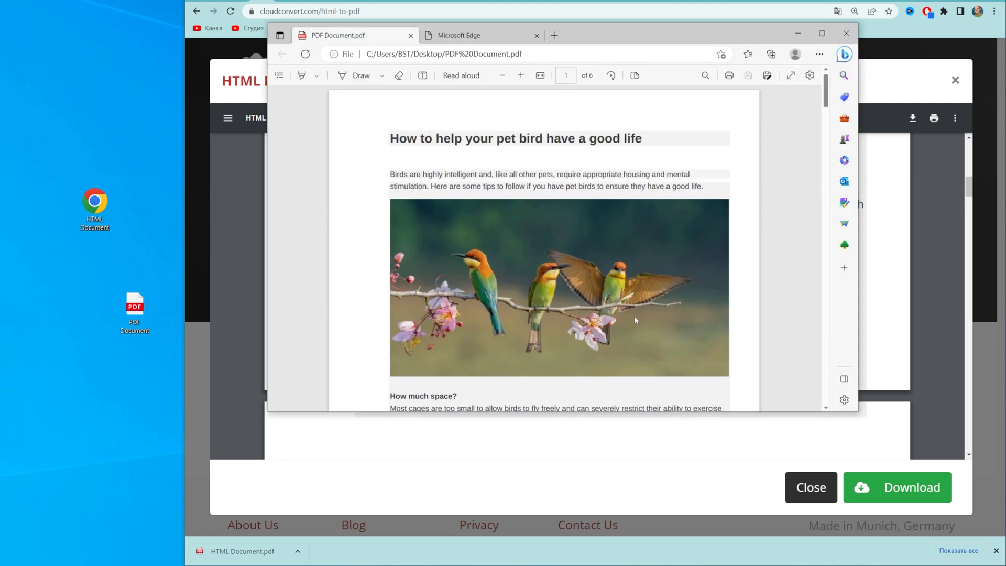